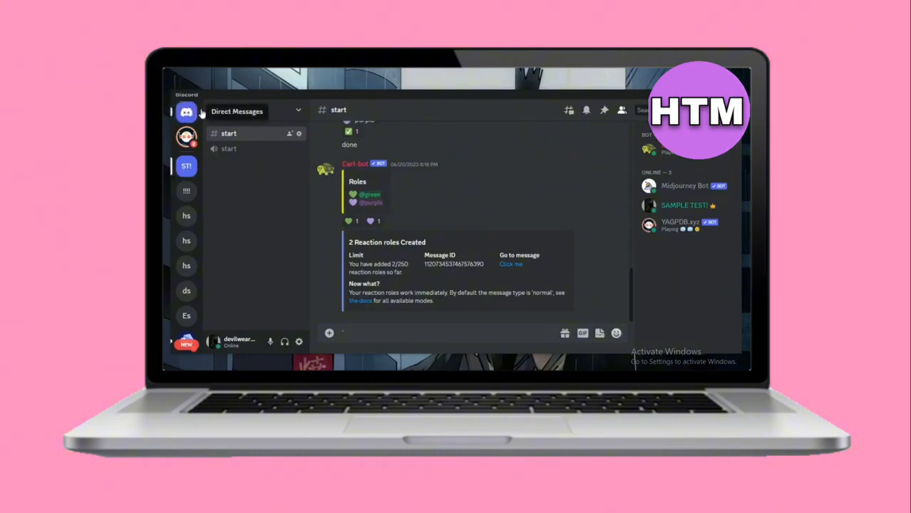
pyautogui.click(187, 112)
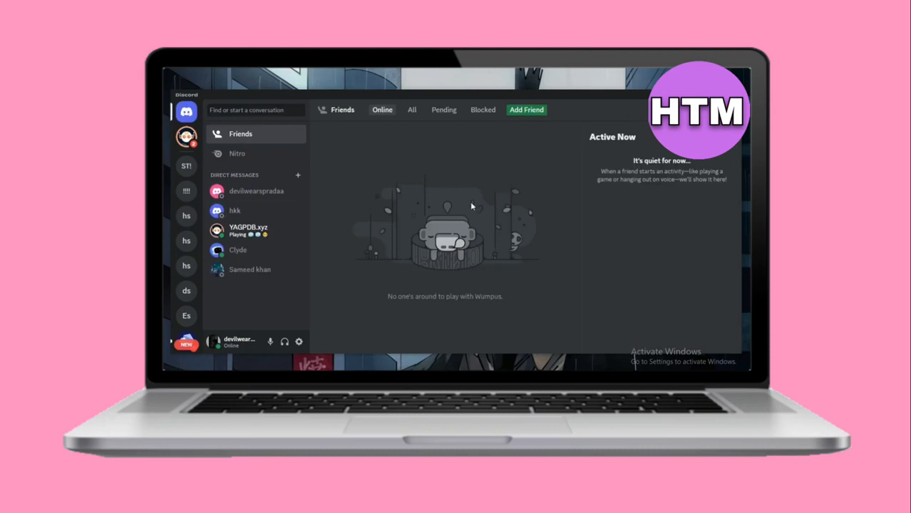
pyautogui.moveTo(430, 228)
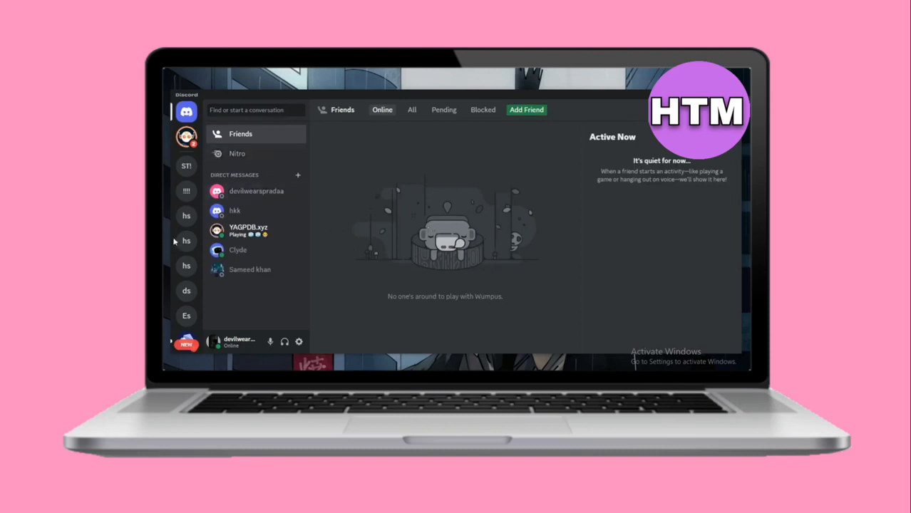
pyautogui.scroll(-3)
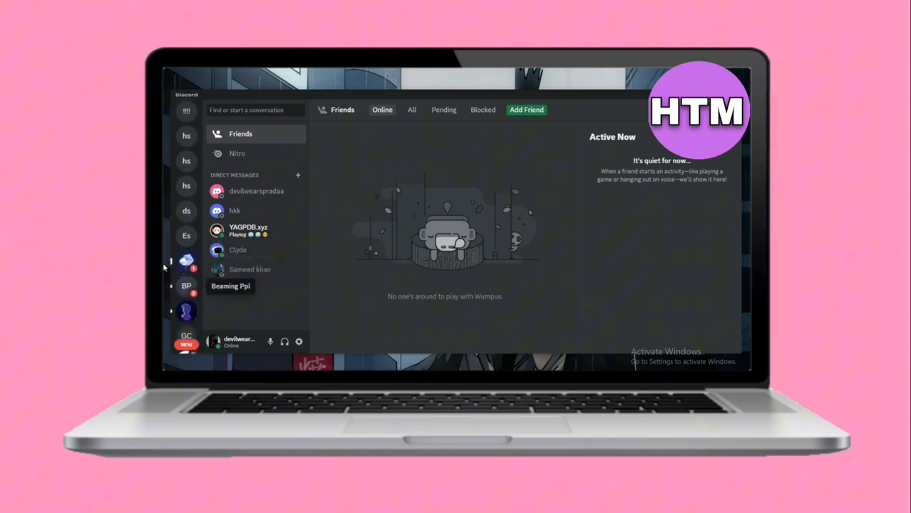
pyautogui.moveTo(186, 210)
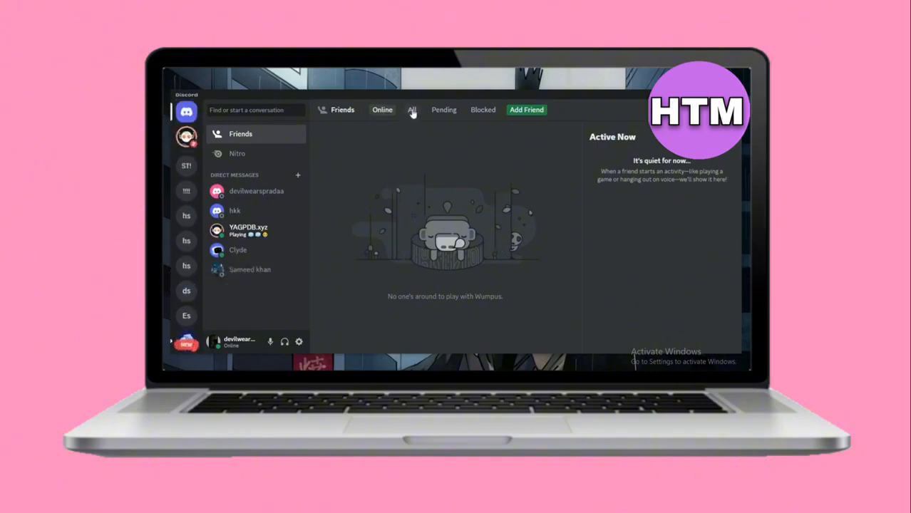
pyautogui.click(412, 110)
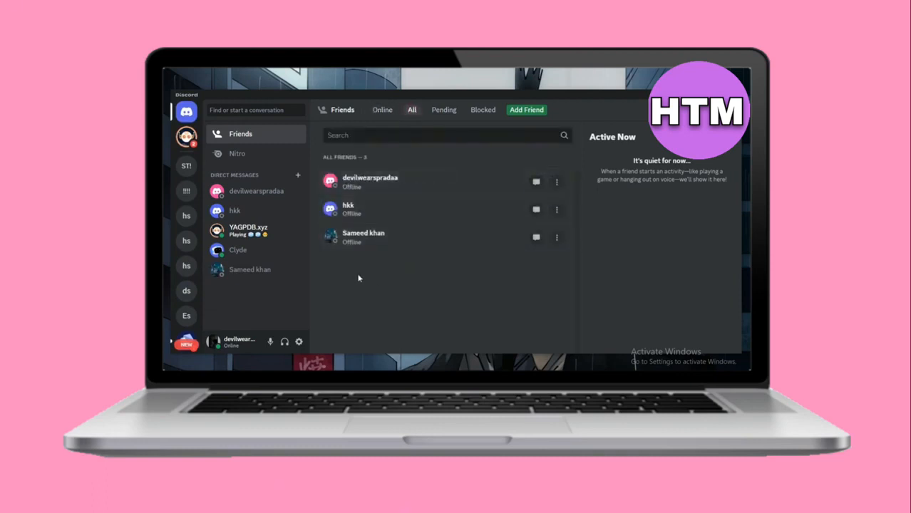
pyautogui.moveTo(354, 241)
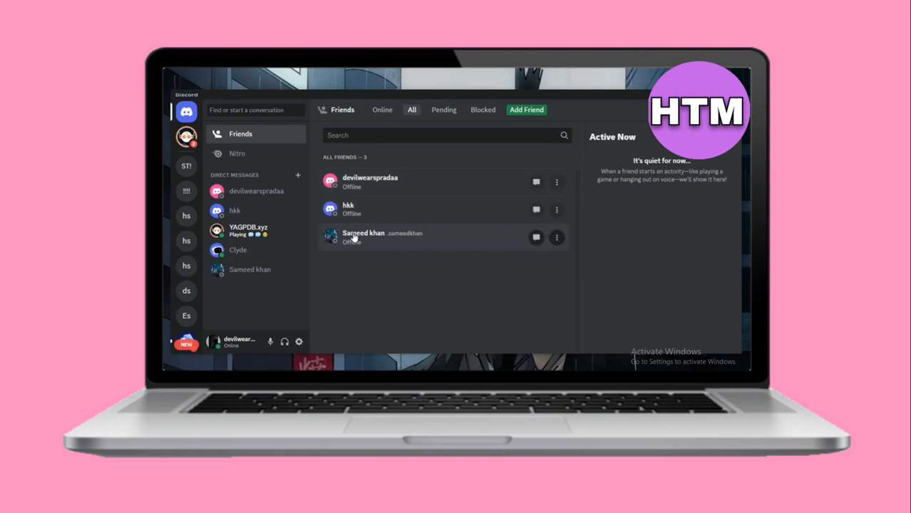
pyautogui.click(363, 237)
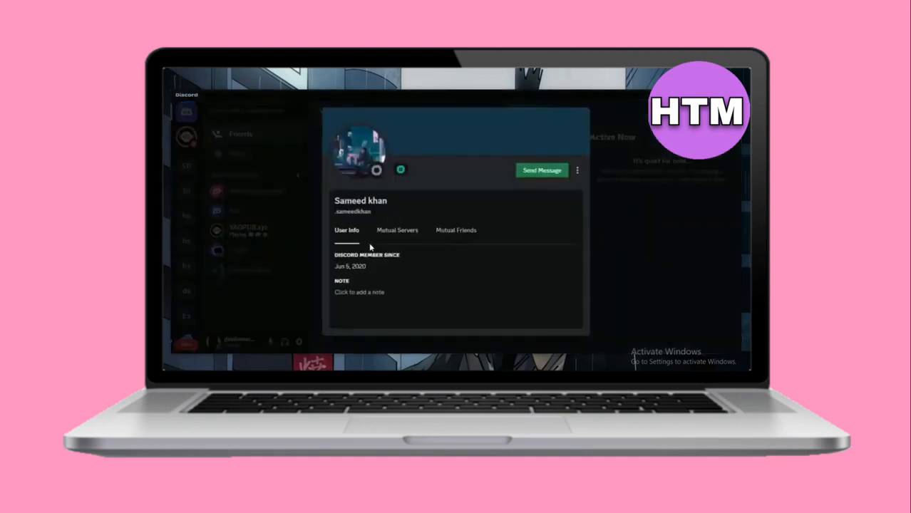
pyautogui.click(397, 231)
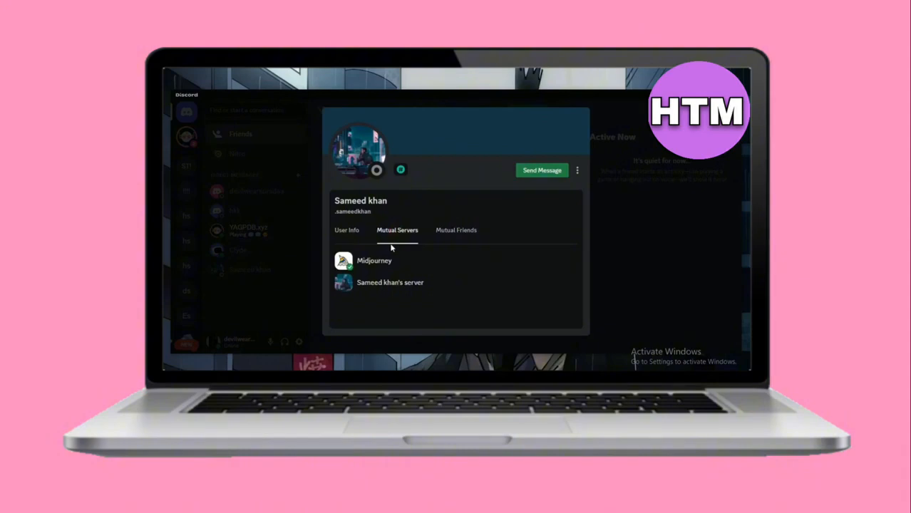
pyautogui.moveTo(422, 272)
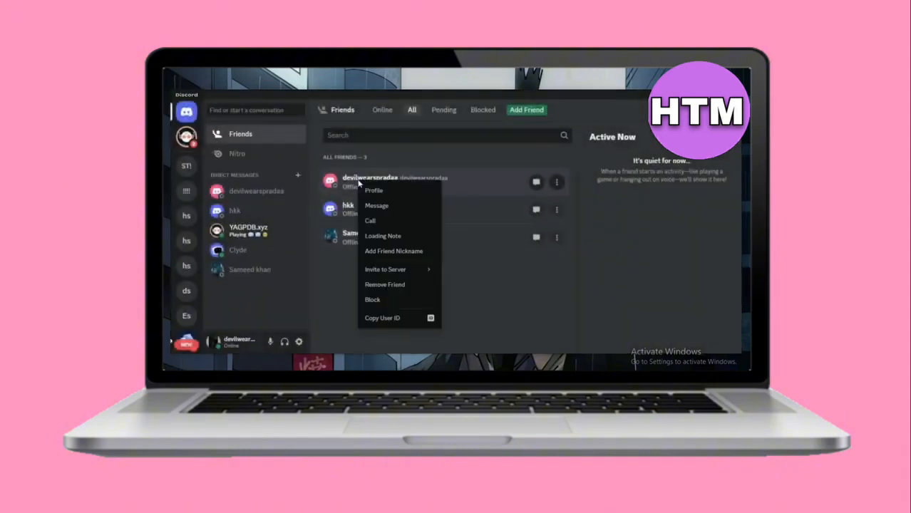
pyautogui.click(373, 190)
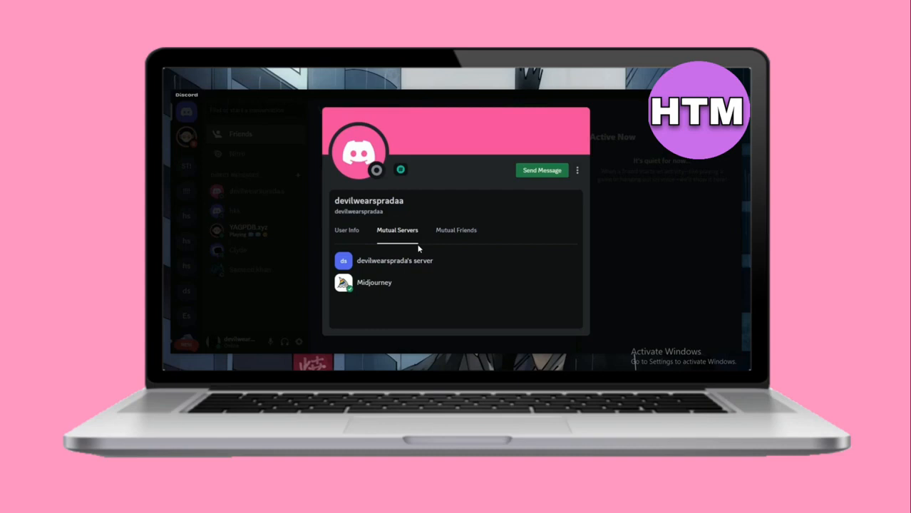
pyautogui.moveTo(456, 240)
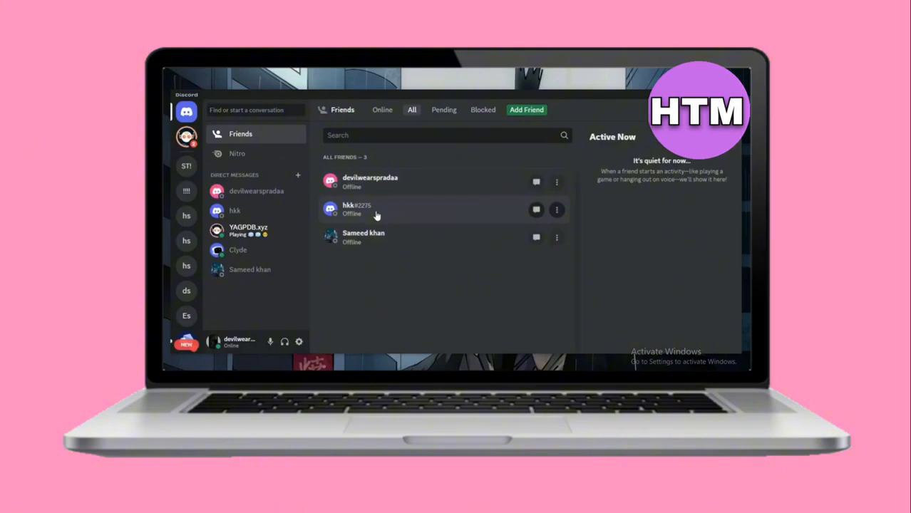
pyautogui.moveTo(392, 209)
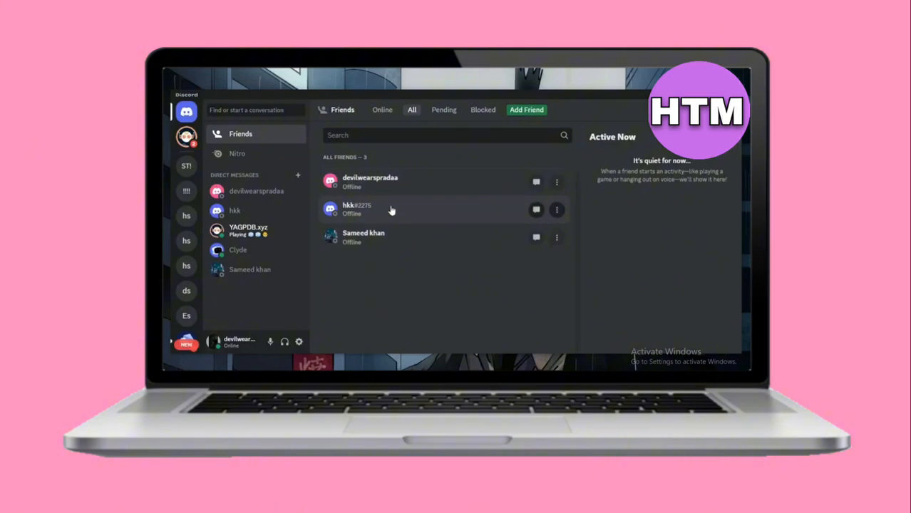